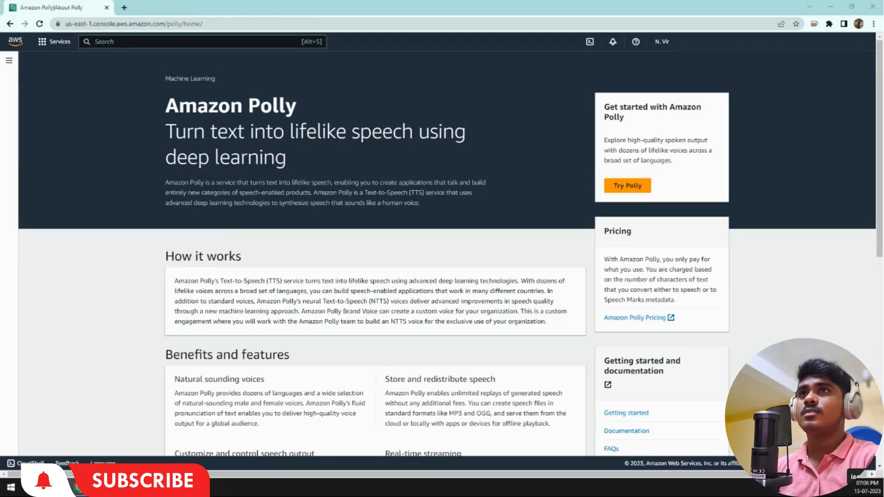
pyautogui.moveTo(51, 223)
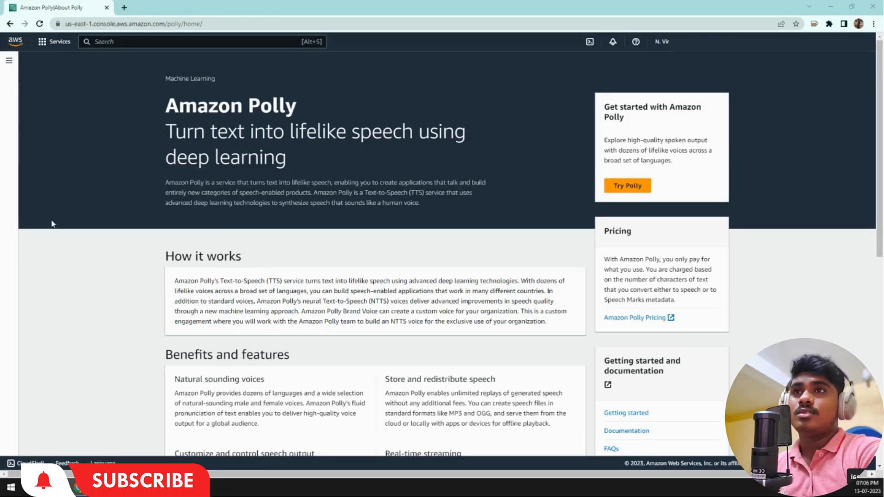
# Step: Launch the Text-to-Speech console via Try Polly, landing on Standard engine, English US, Joanna
pyautogui.click(626, 185)
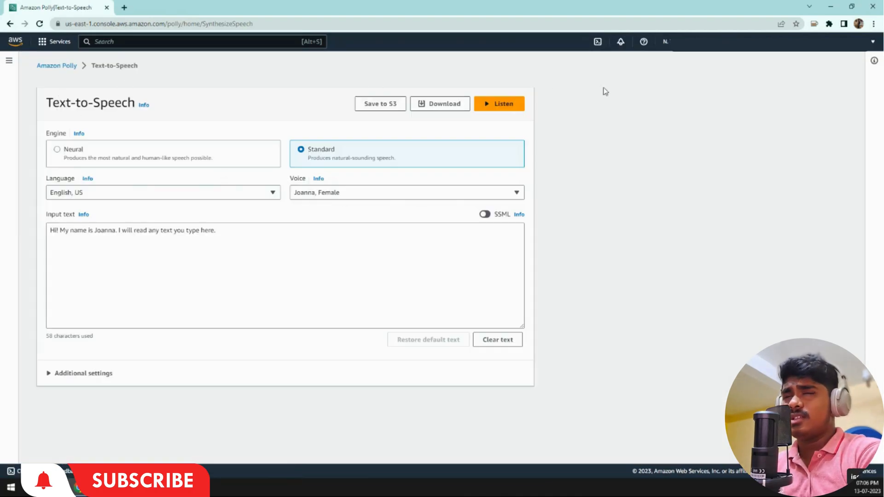
pyautogui.moveTo(171, 130)
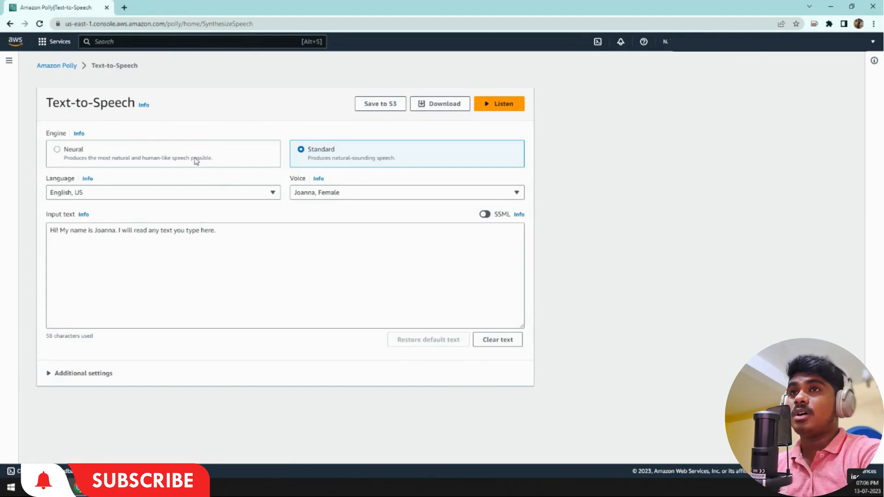
pyautogui.moveTo(140, 172)
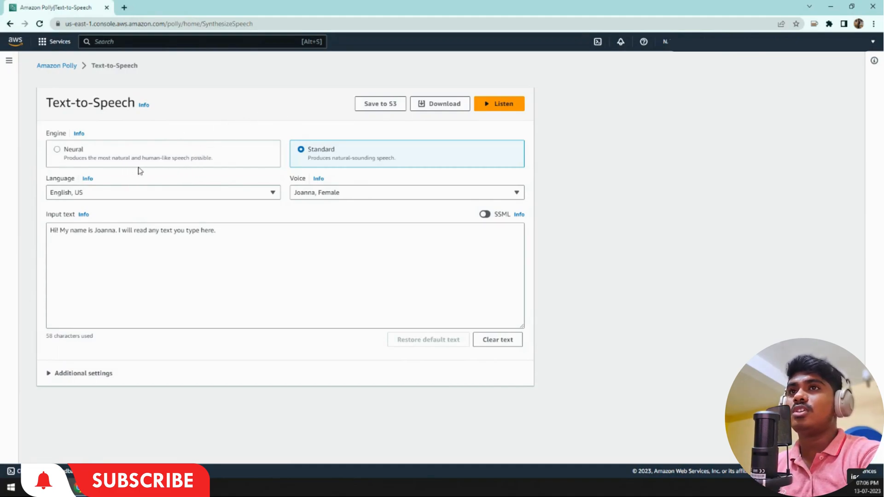
pyautogui.moveTo(106, 170)
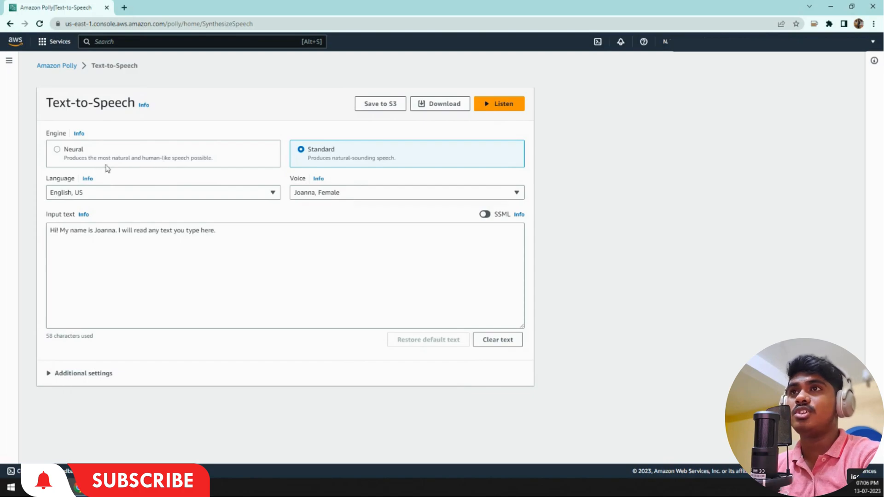
pyautogui.moveTo(144, 173)
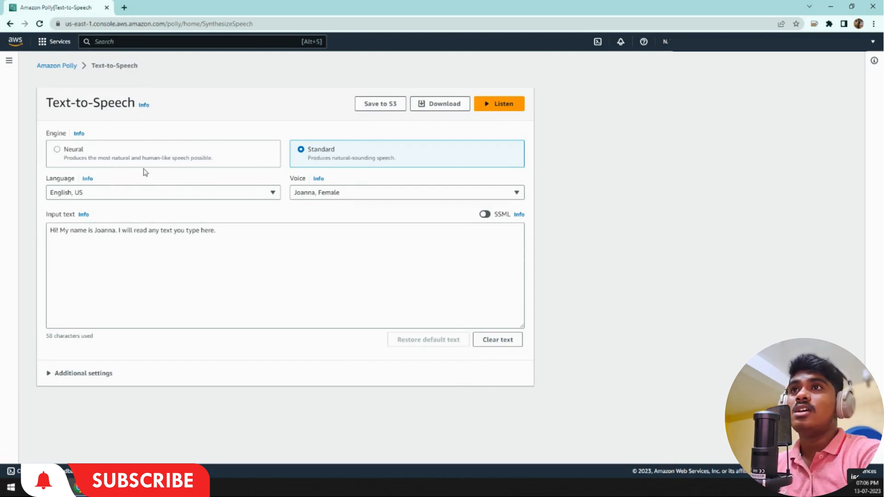
pyautogui.moveTo(131, 173)
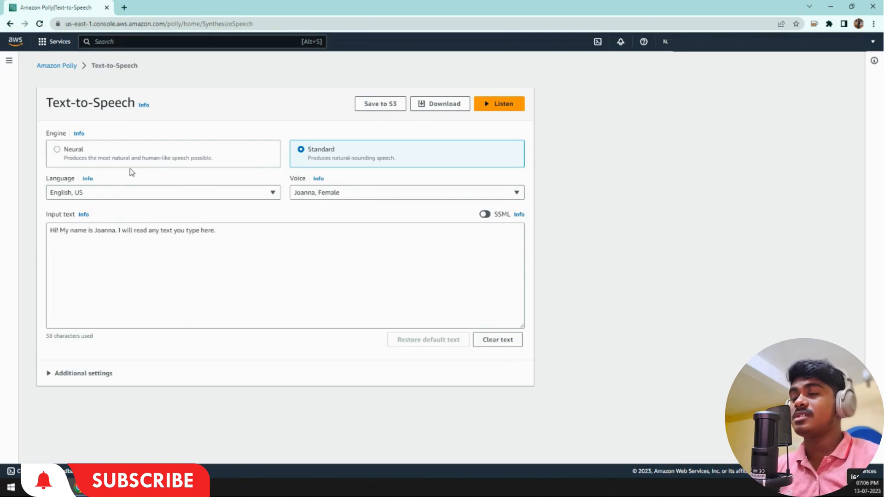
pyautogui.moveTo(469, 170)
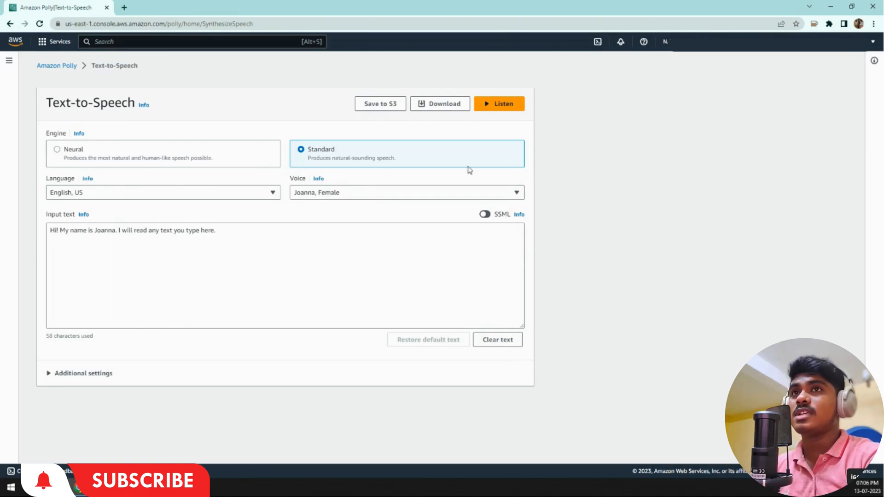
pyautogui.moveTo(642, 168)
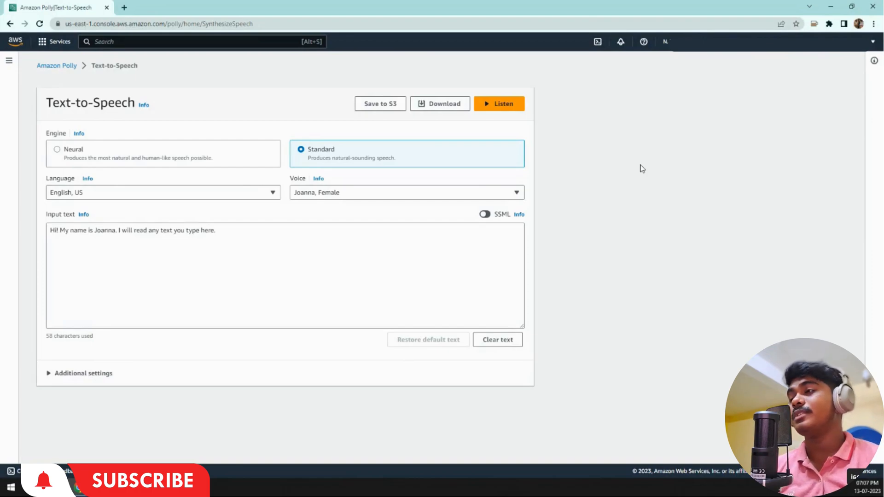
# Step: Select the Neural engine and browse the language list, leaving English, US chosen
pyautogui.click(56, 149)
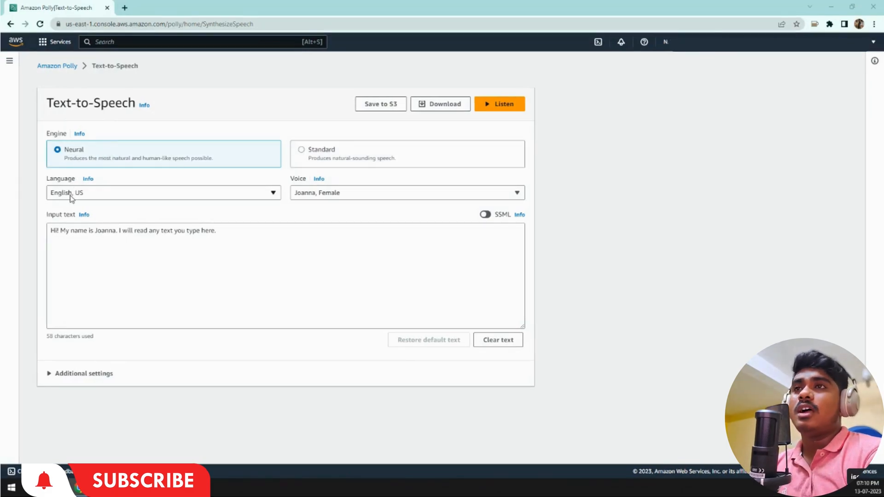
pyautogui.click(162, 192)
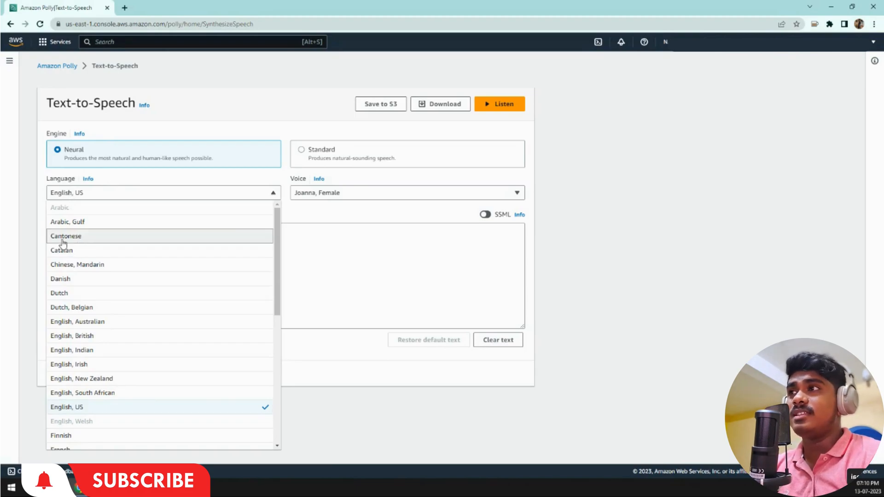
pyautogui.scroll(-3)
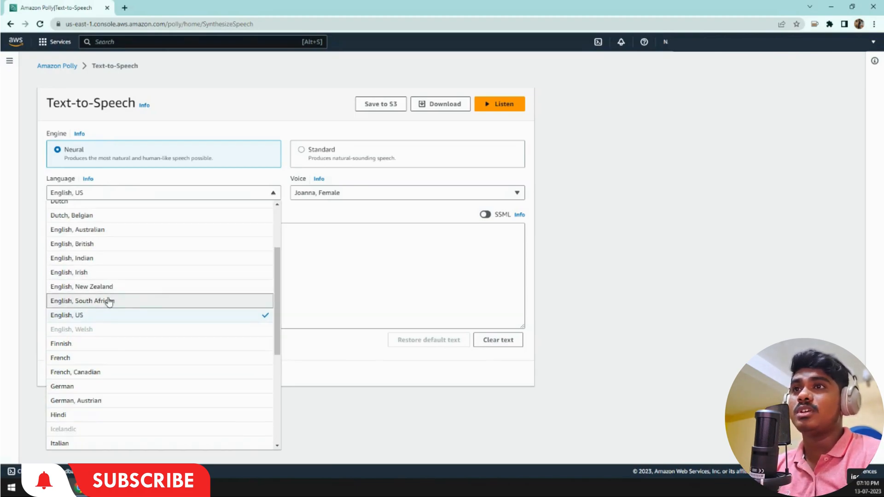
pyautogui.scroll(3)
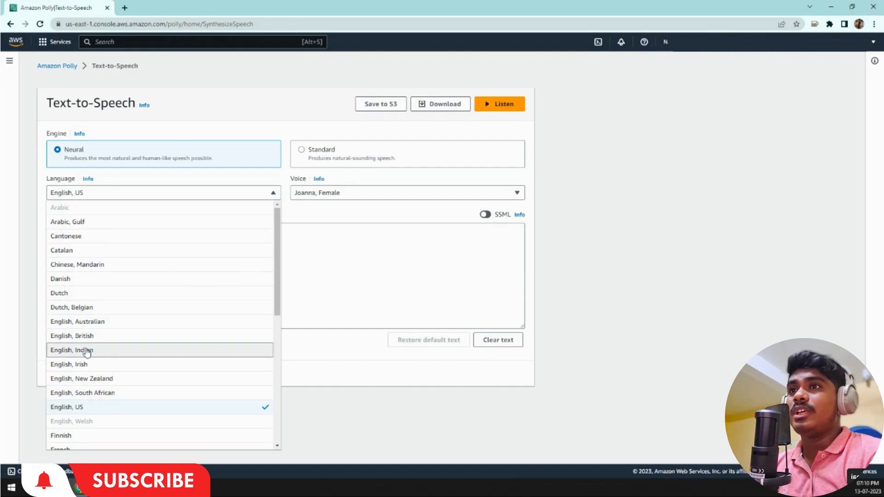
pyautogui.moveTo(93, 339)
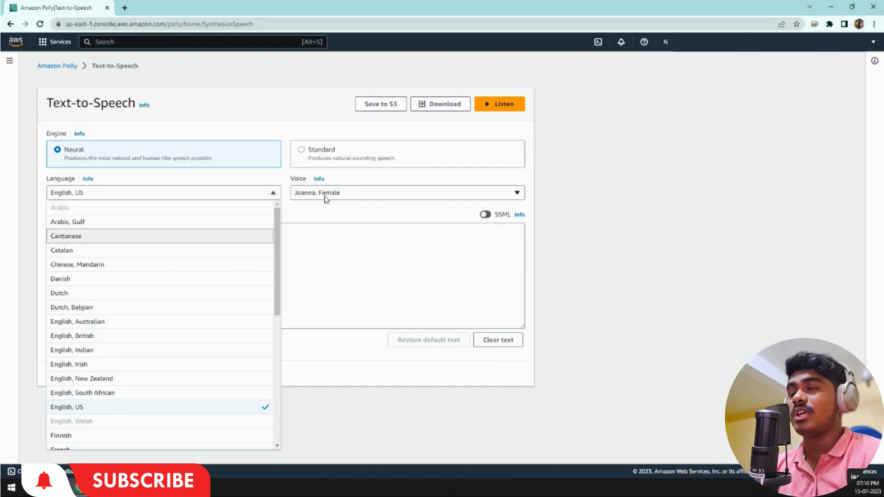
pyautogui.moveTo(117, 254)
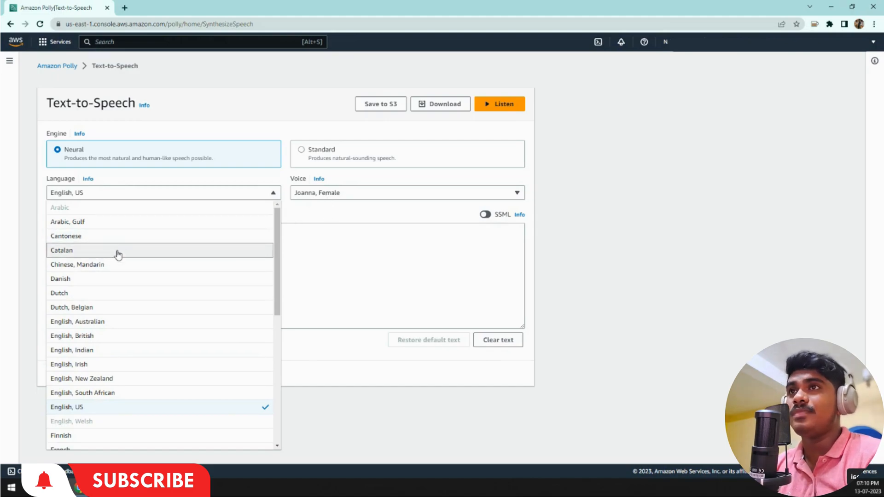
pyautogui.scroll(-3)
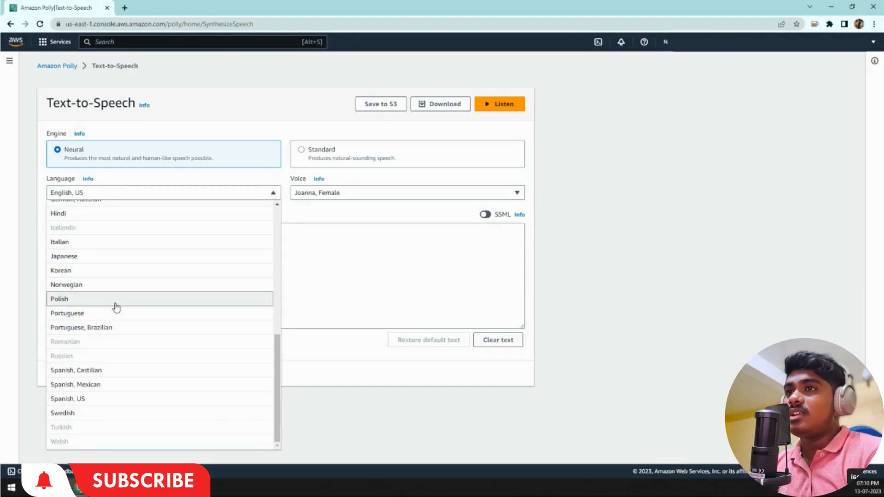
pyautogui.moveTo(116, 313)
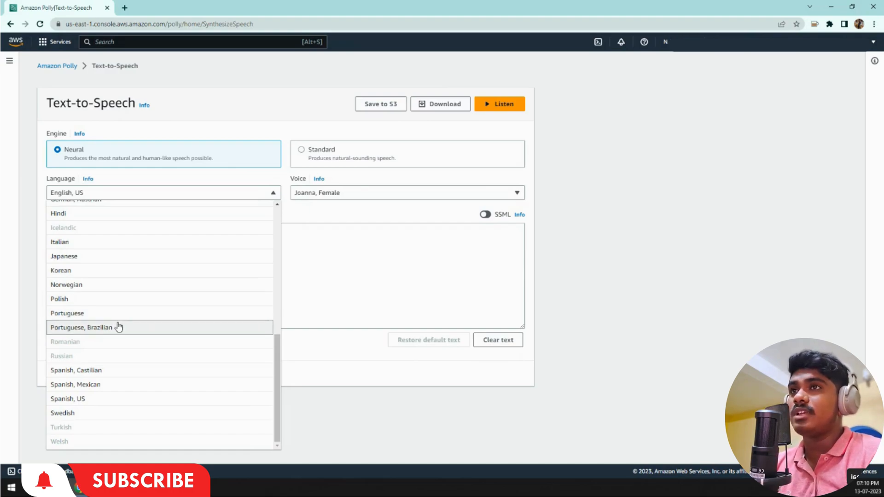
pyautogui.scroll(3)
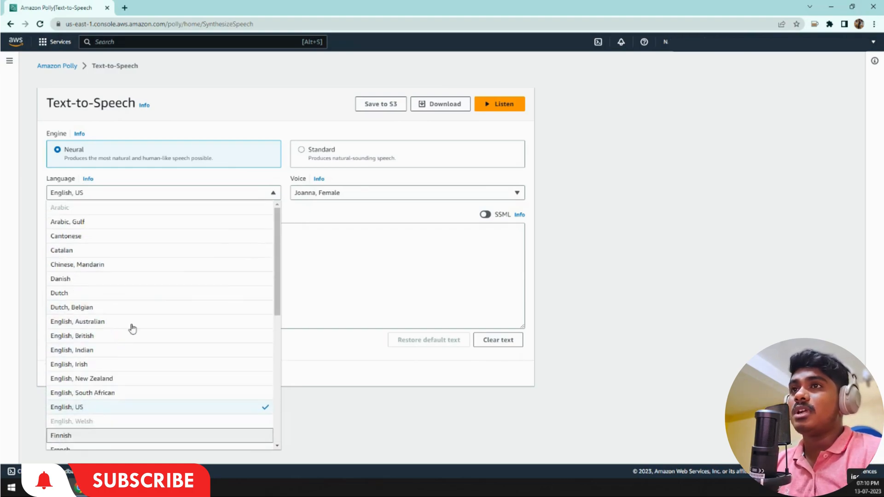
pyautogui.moveTo(130, 321)
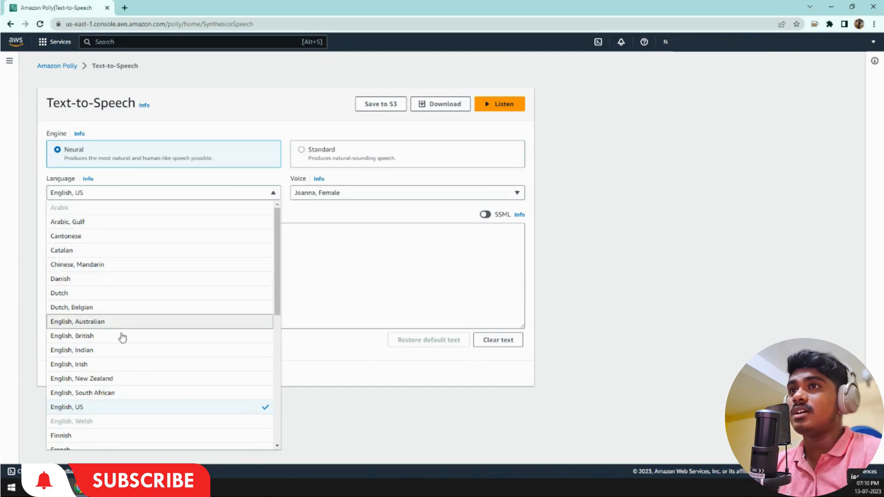
pyautogui.scroll(-3)
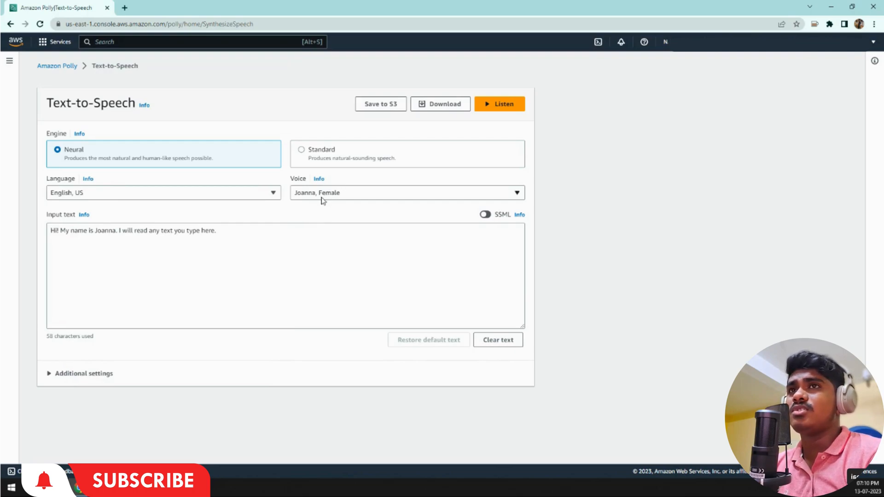
# Step: Show the US English Neural voices (Salli, Kimberly, Kendra, Joanna) with Joanna chosen
pyautogui.click(406, 192)
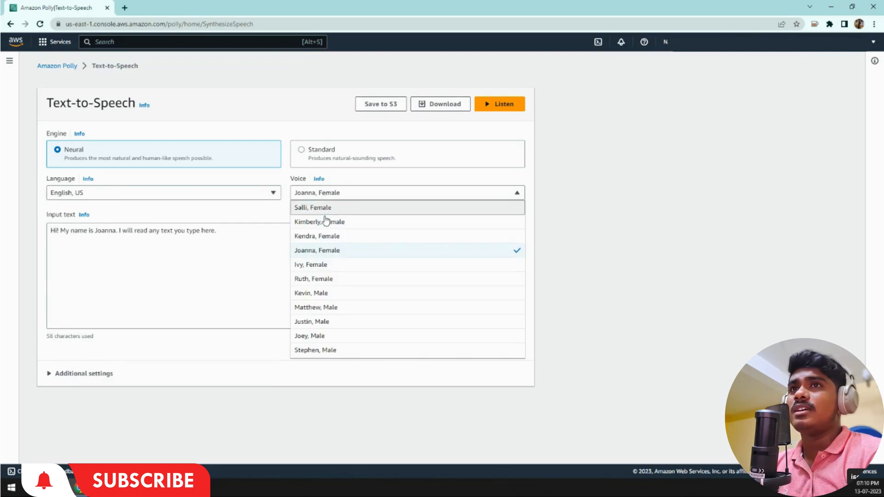
pyautogui.moveTo(335, 222)
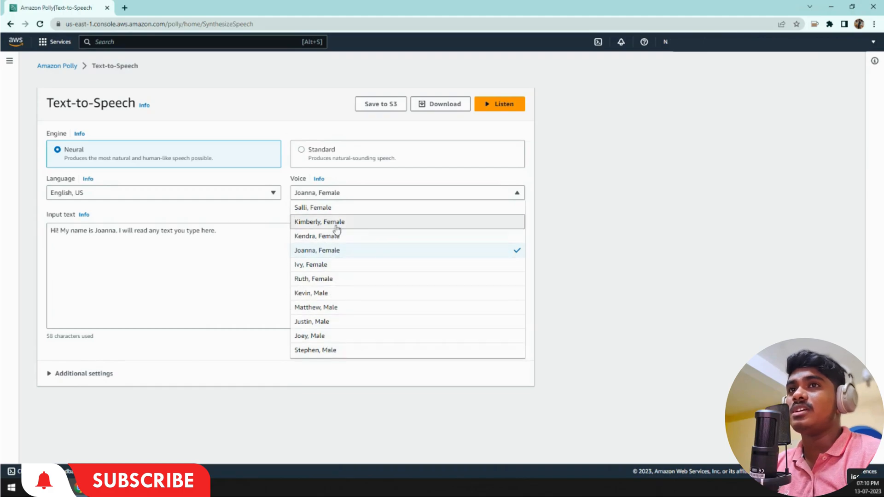
pyautogui.moveTo(343, 230)
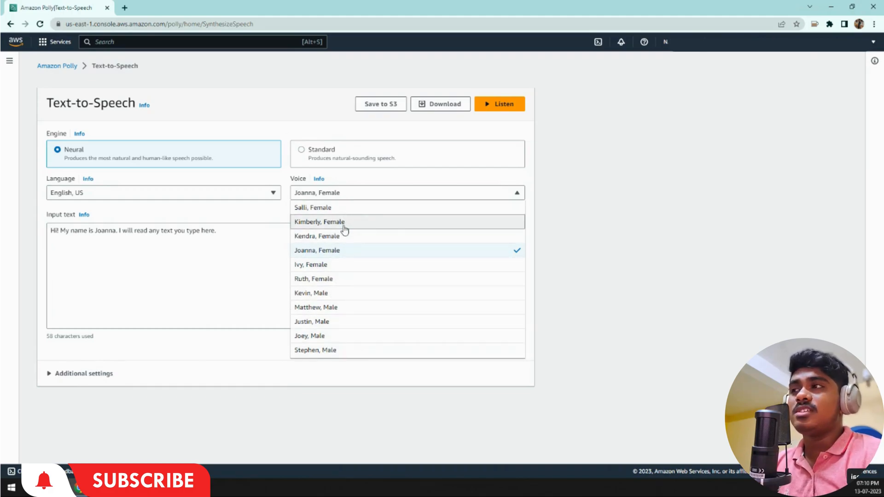
pyautogui.moveTo(319, 222)
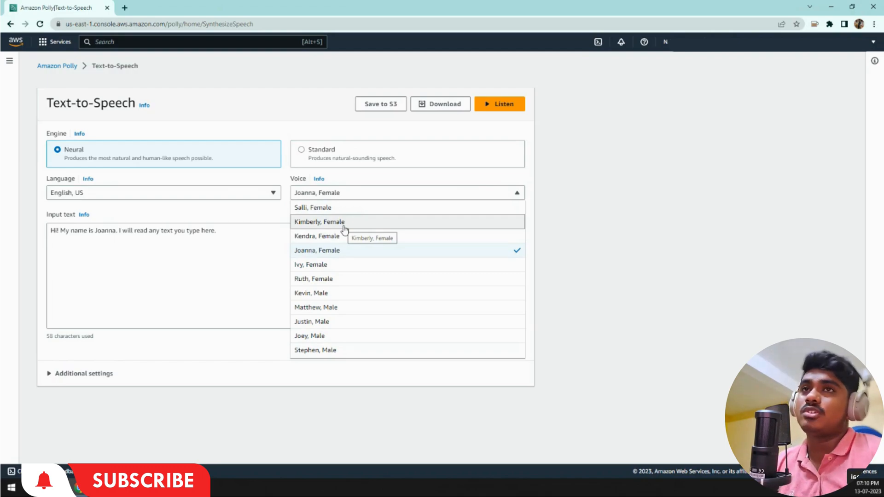
pyautogui.moveTo(312, 235)
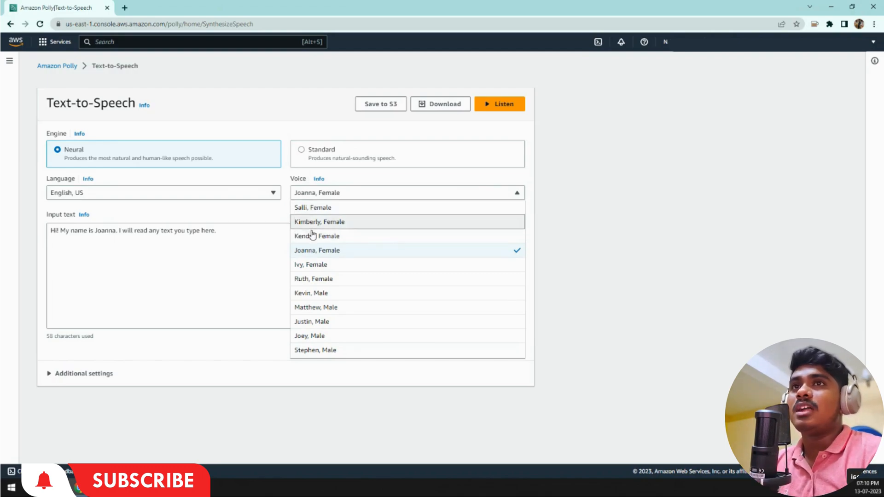
pyautogui.moveTo(316, 235)
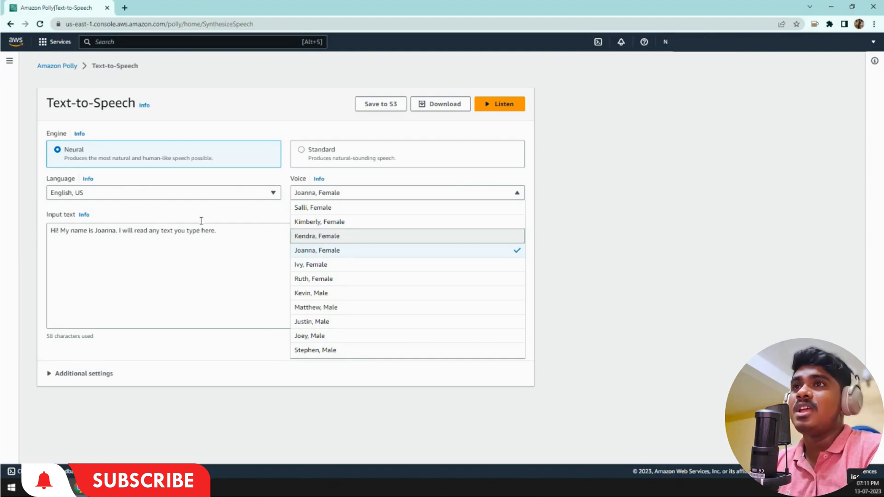
# Step: Keep Joanna, play her sample text aloud, and expand Additional settings
pyautogui.click(317, 250)
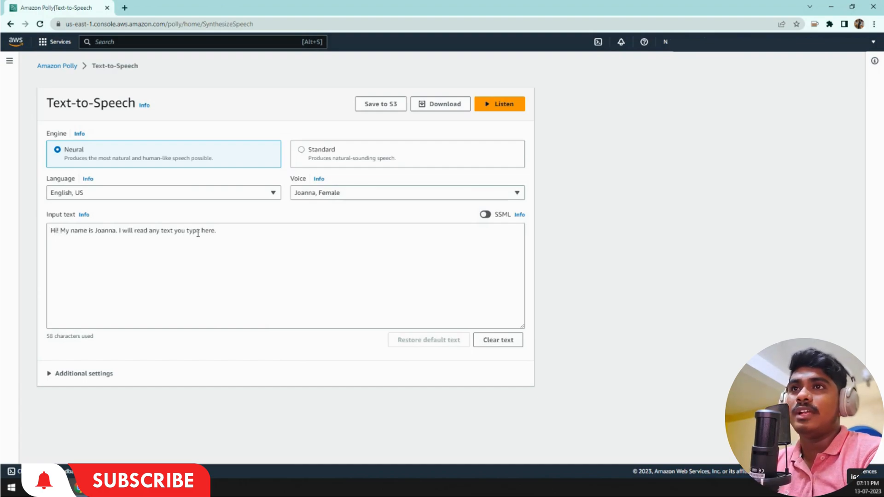
pyautogui.moveTo(320, 271)
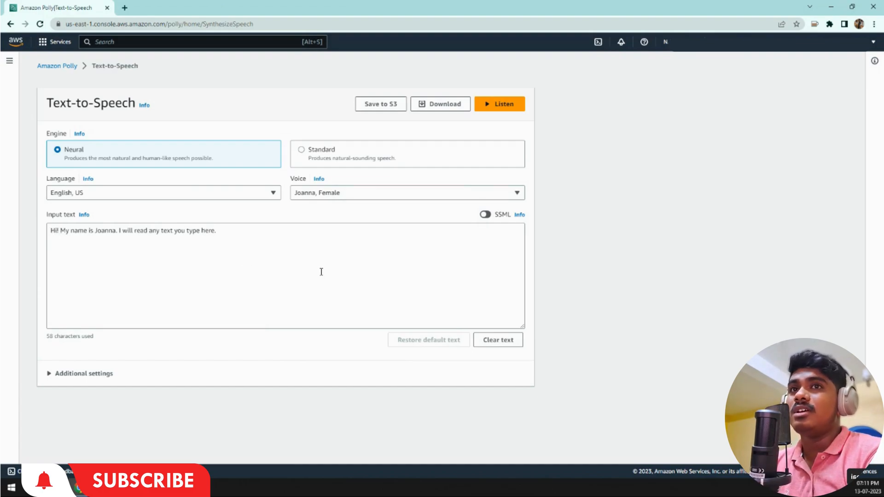
pyautogui.moveTo(387, 126)
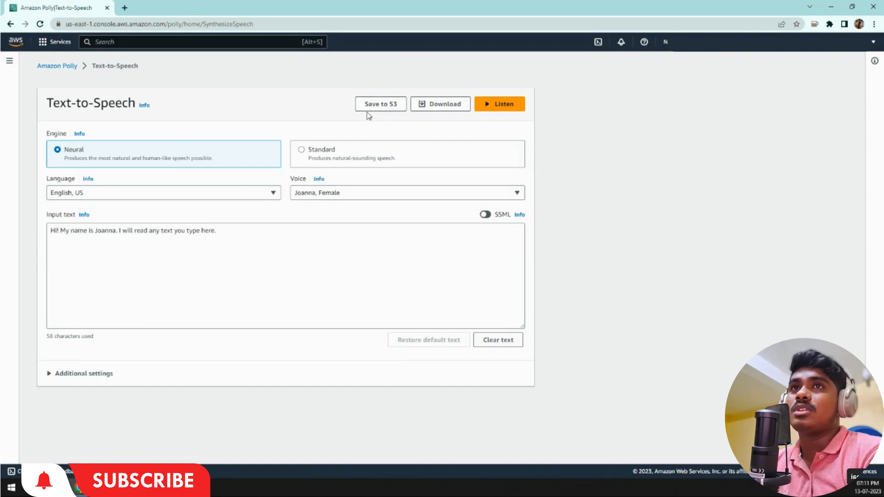
pyautogui.moveTo(444, 109)
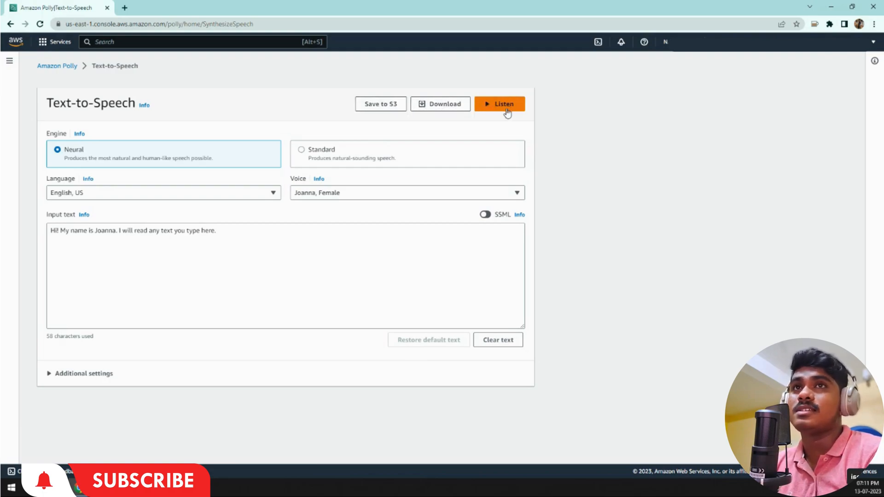
pyautogui.moveTo(188, 199)
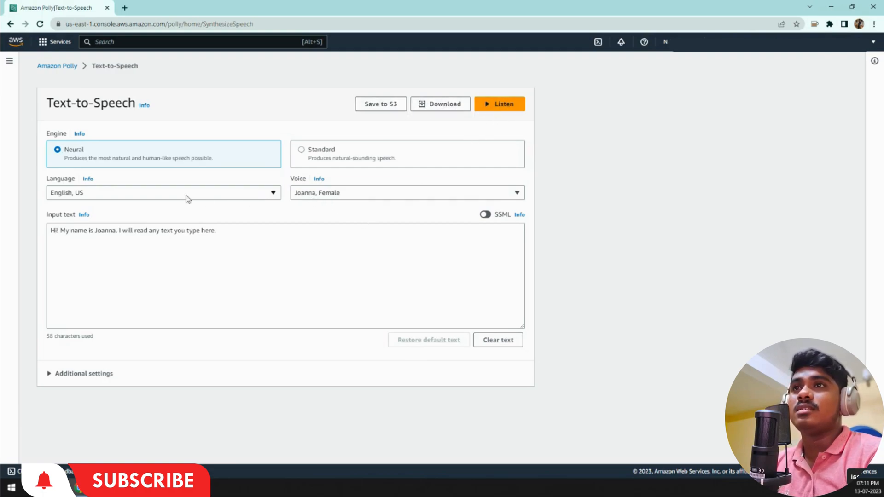
pyautogui.moveTo(323, 195)
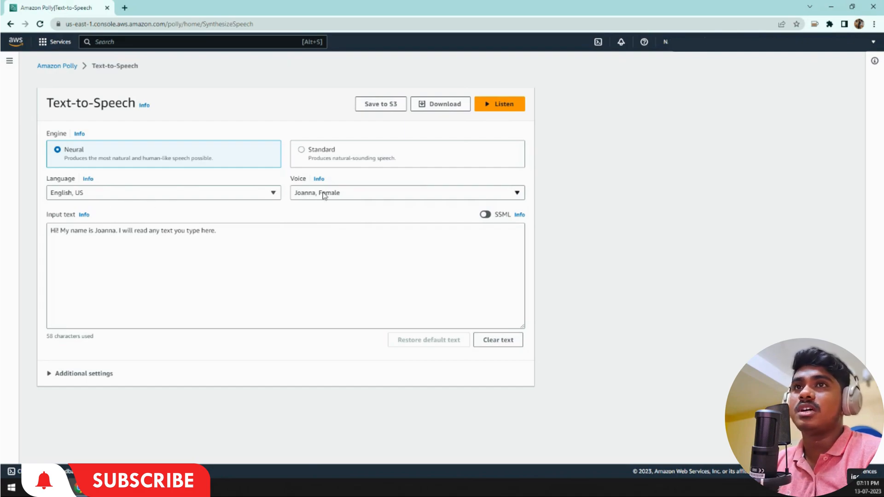
pyautogui.moveTo(112, 284)
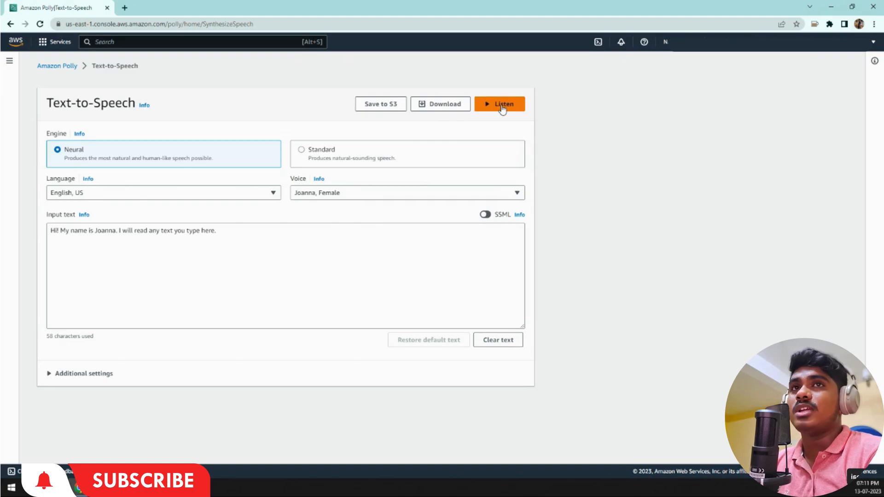
pyautogui.click(499, 104)
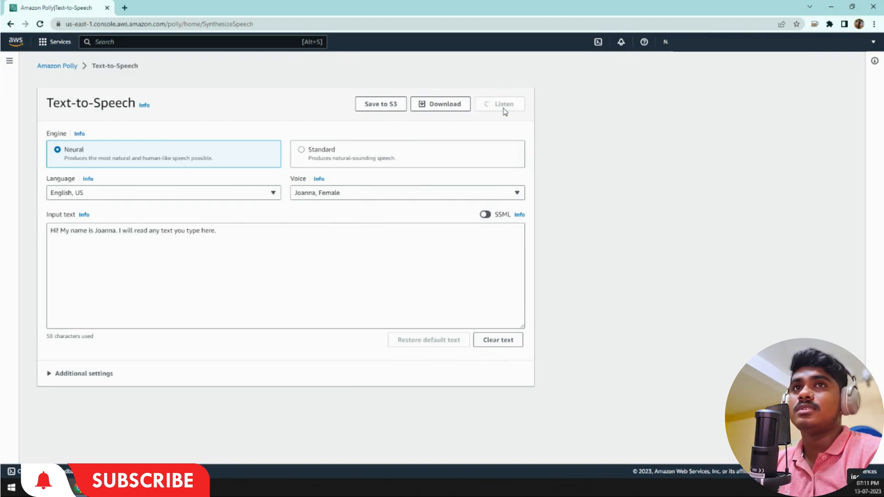
pyautogui.click(499, 104)
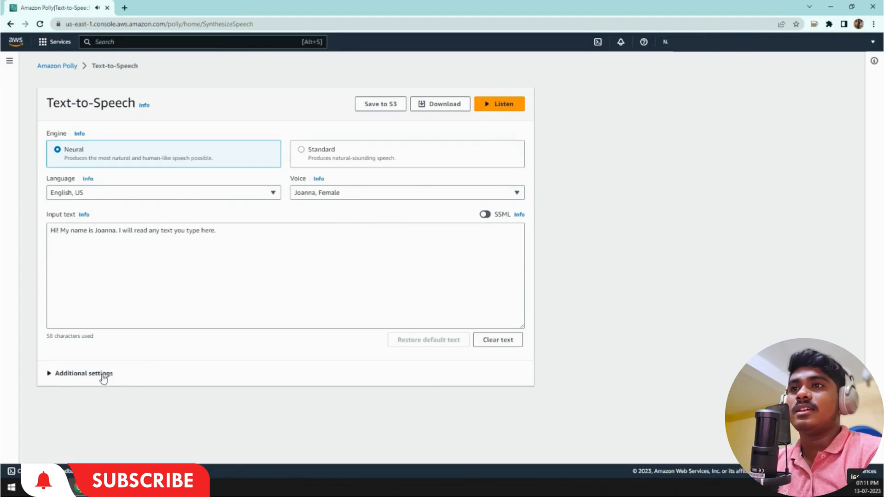
pyautogui.click(83, 373)
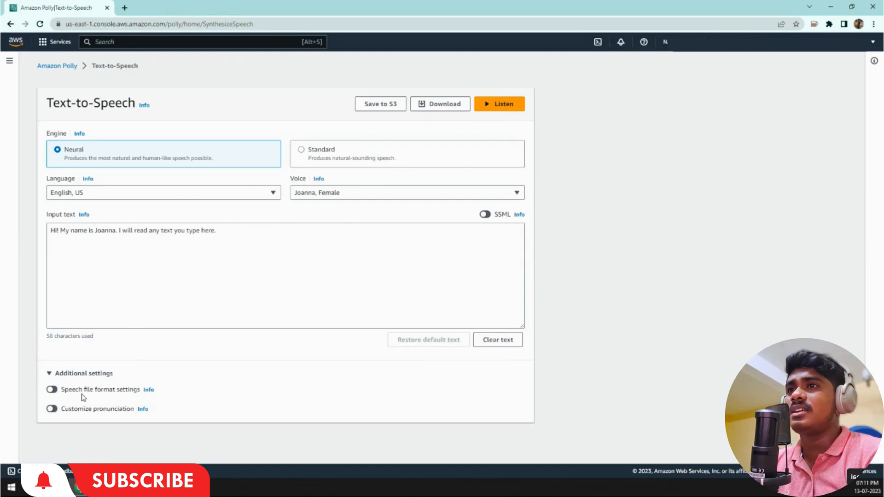
pyautogui.moveTo(94, 416)
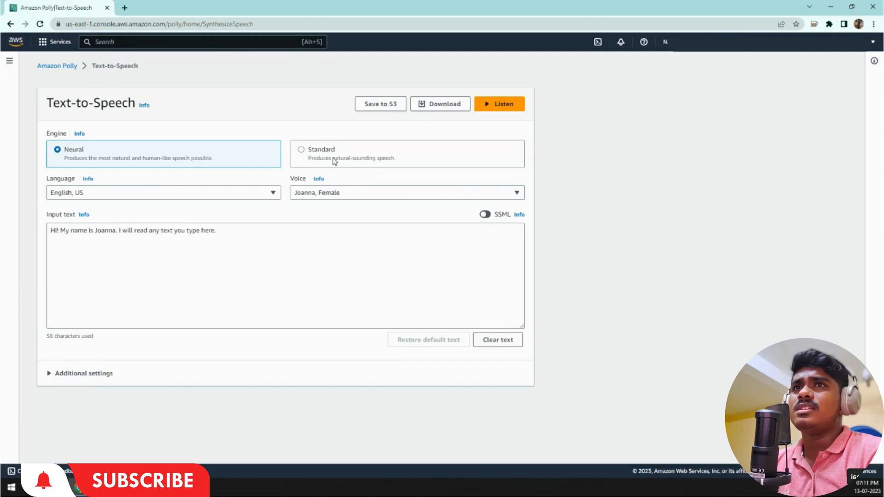
# Step: Return to the Standard engine and browse the language list, ending on the Salli voice
pyautogui.click(301, 149)
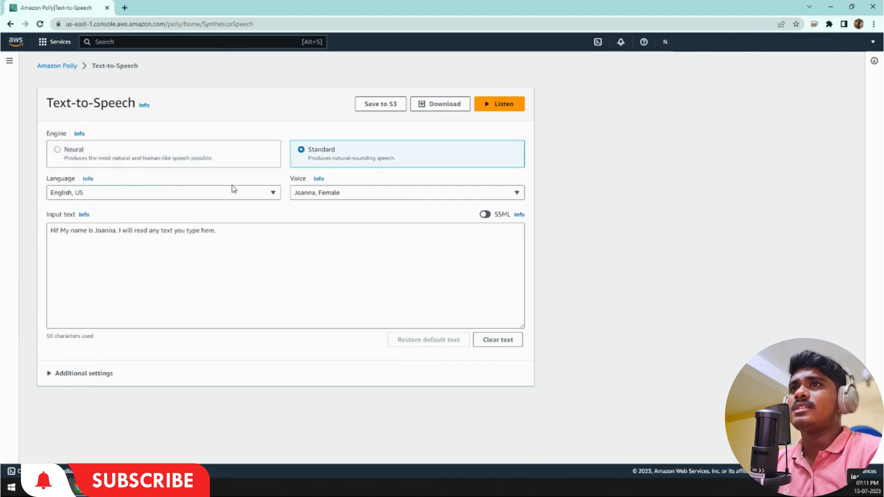
pyautogui.click(162, 193)
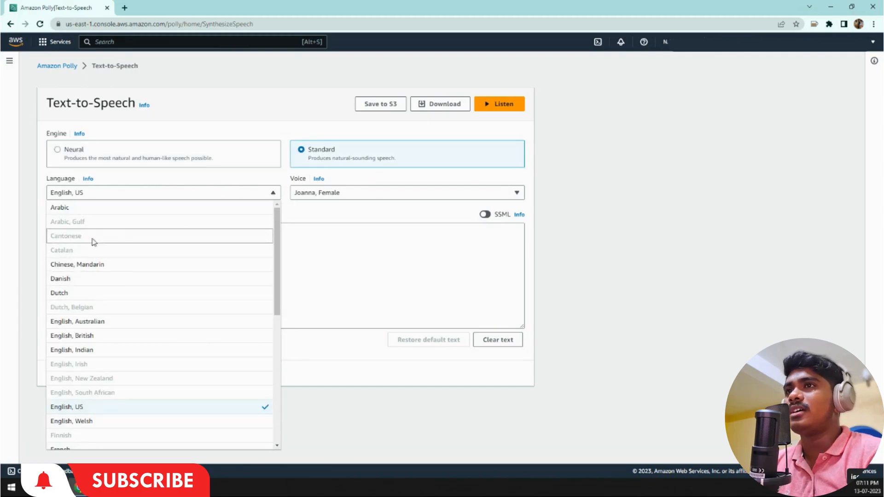
pyautogui.moveTo(61, 233)
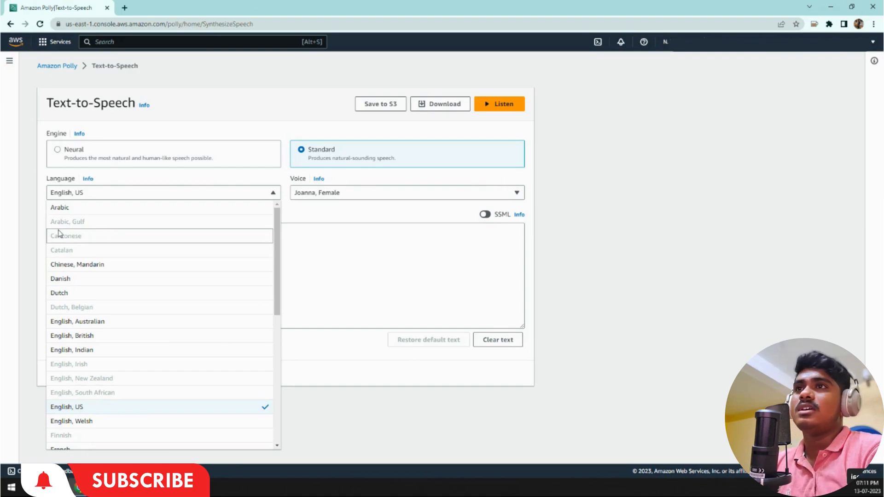
pyautogui.moveTo(78, 306)
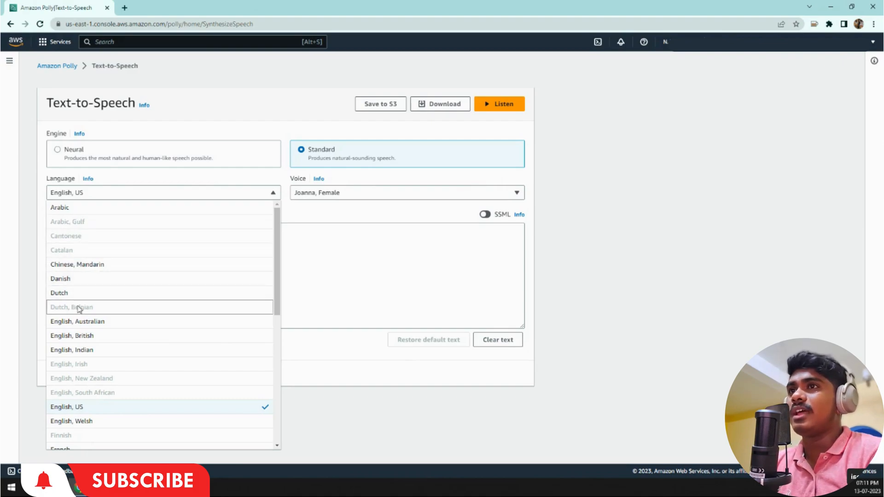
pyautogui.moveTo(99, 378)
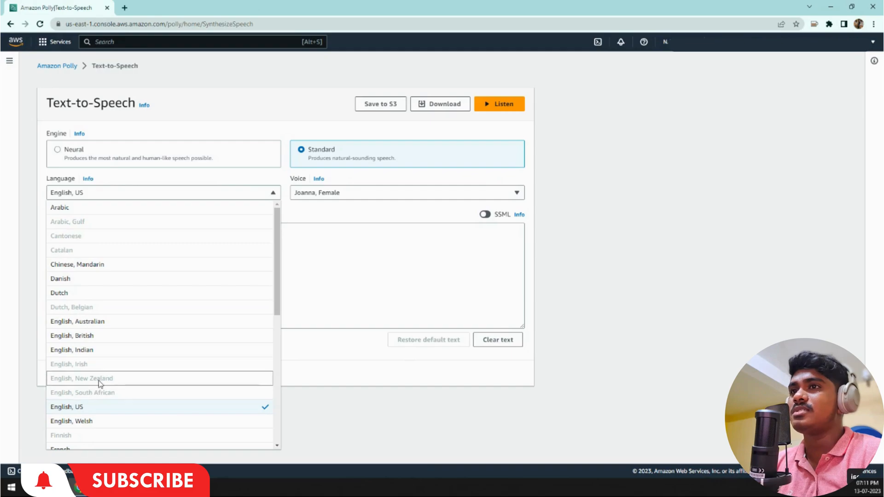
pyautogui.scroll(-3)
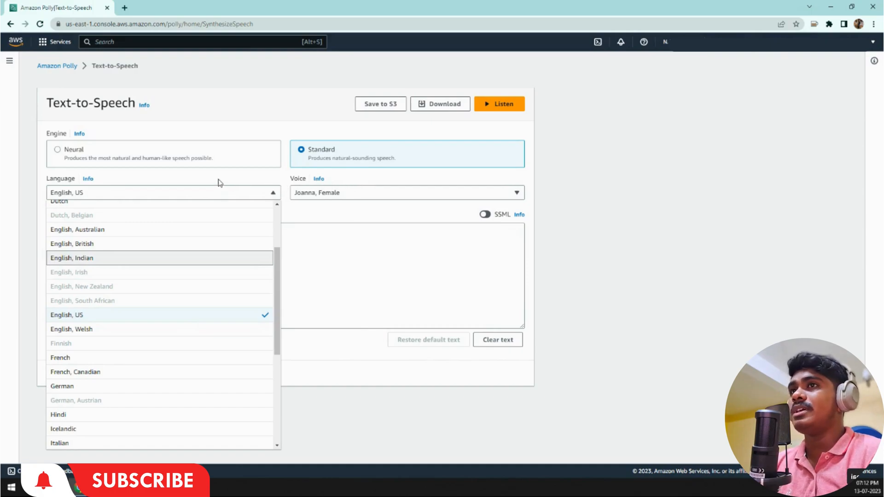
pyautogui.scroll(3)
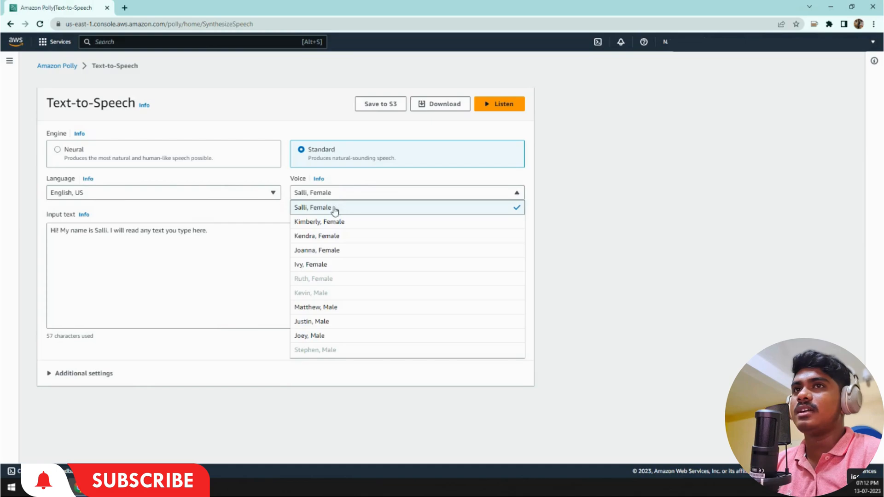
pyautogui.moveTo(315, 306)
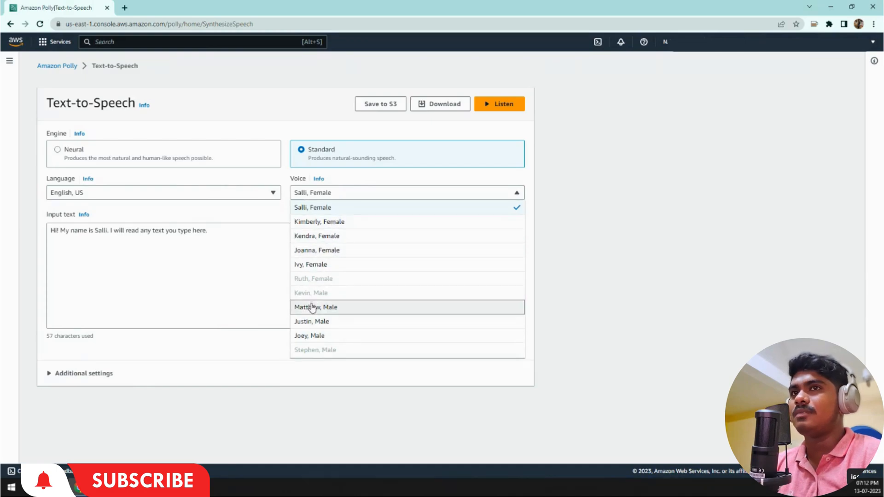
pyautogui.moveTo(335, 321)
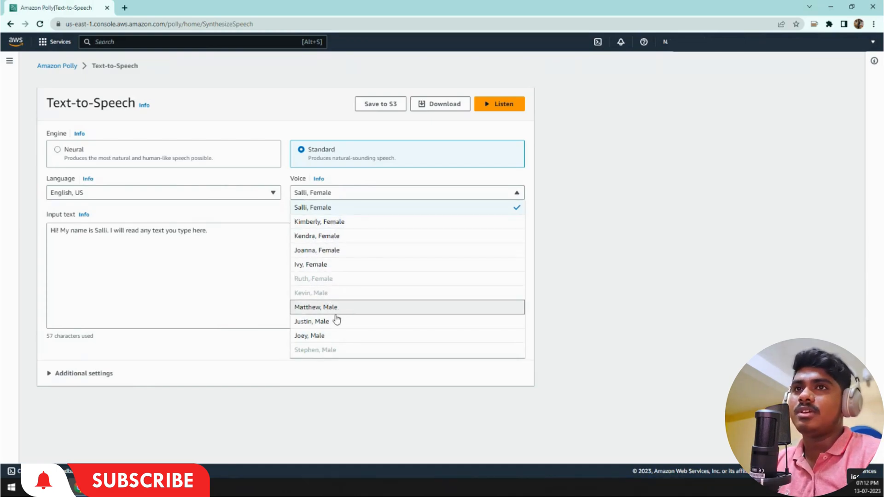
pyautogui.moveTo(346, 264)
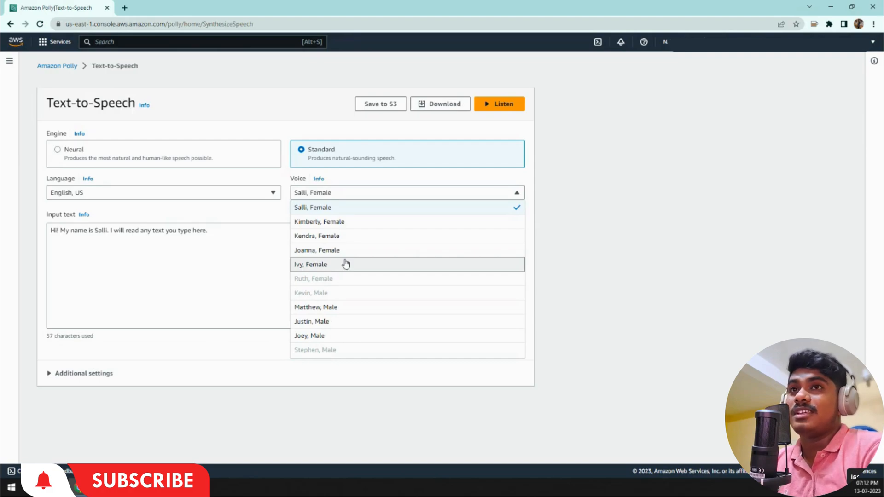
pyautogui.moveTo(355, 219)
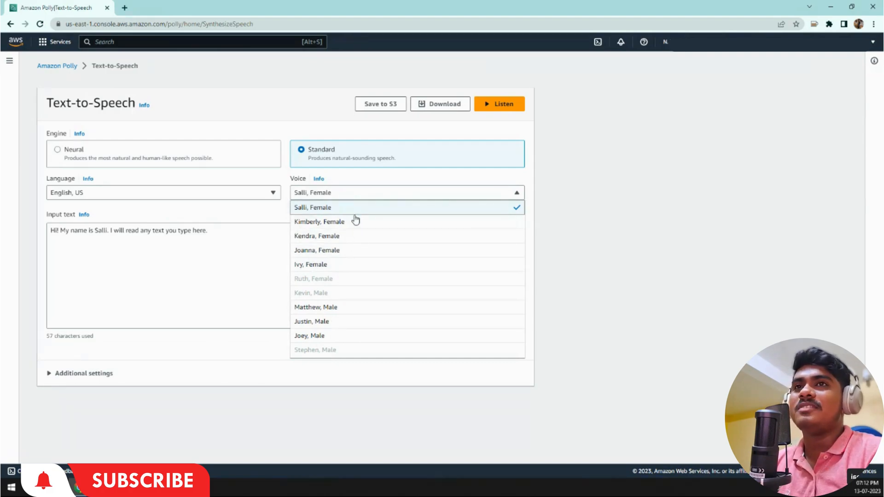
pyautogui.moveTo(330, 335)
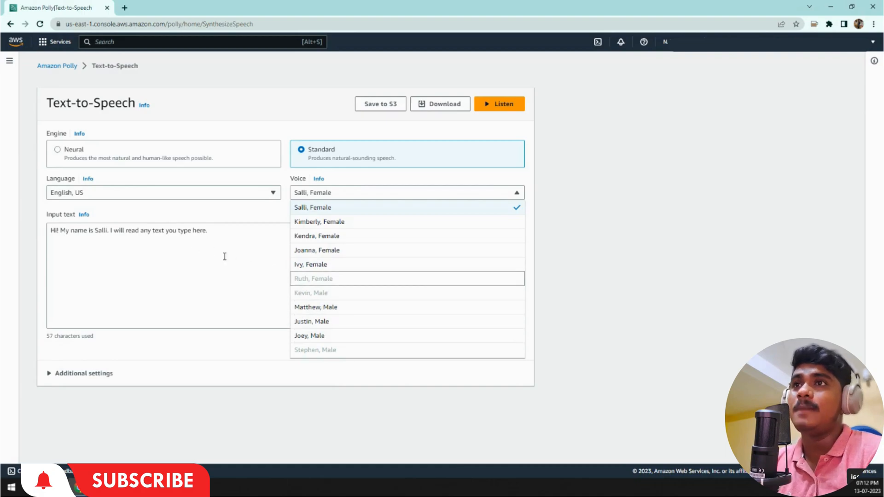
pyautogui.click(312, 207)
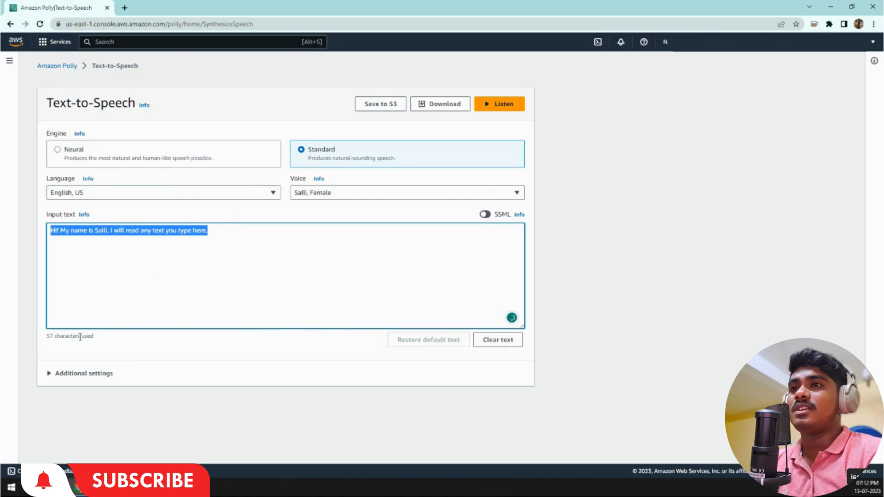
pyautogui.moveTo(499, 104)
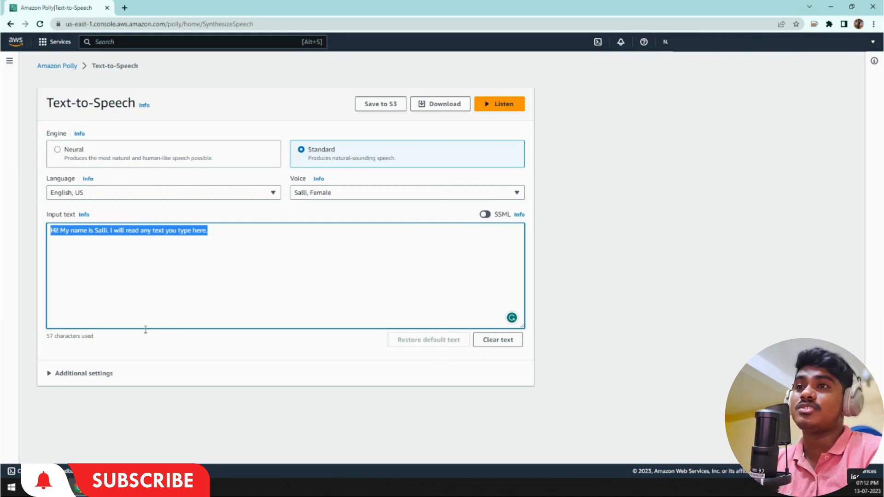
# Step: Expand Additional settings and view the Speech file format settings help, revealing 22050Hz MP3
pyautogui.click(84, 373)
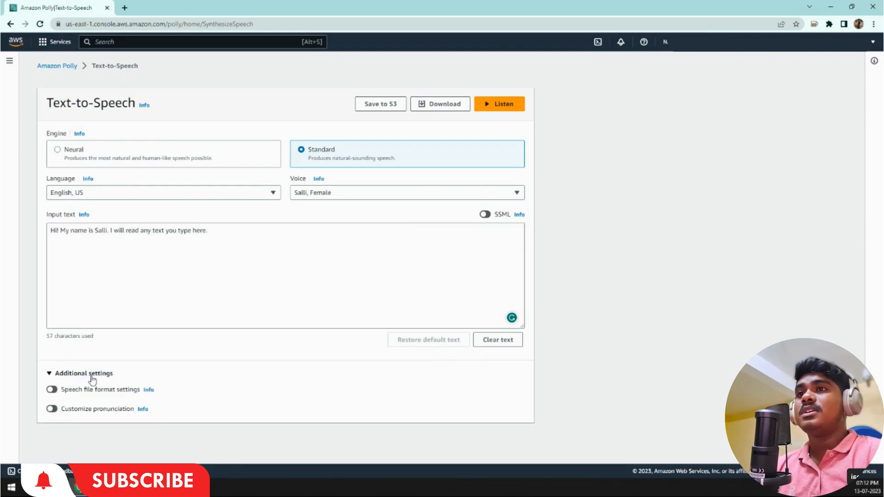
pyautogui.moveTo(105, 393)
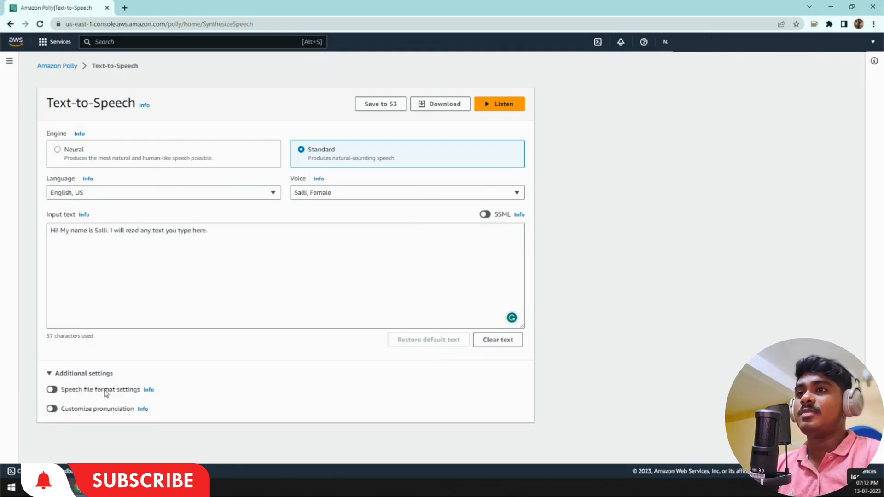
pyautogui.moveTo(104, 400)
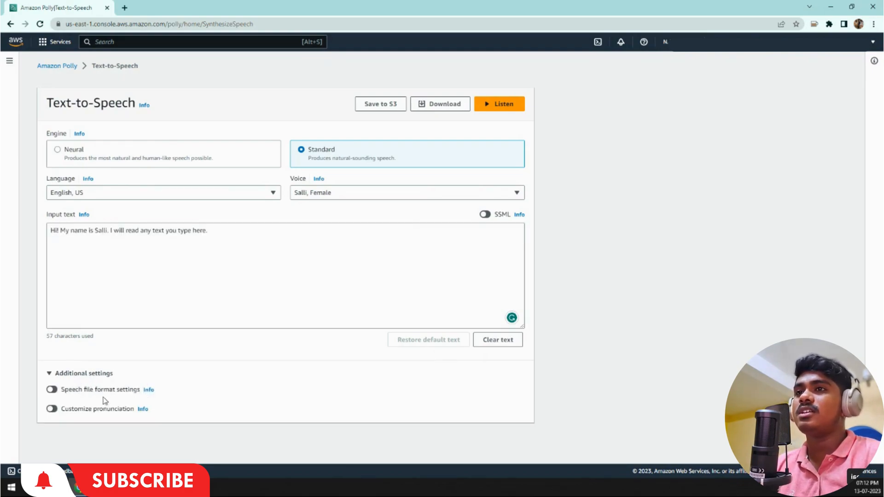
pyautogui.moveTo(77, 399)
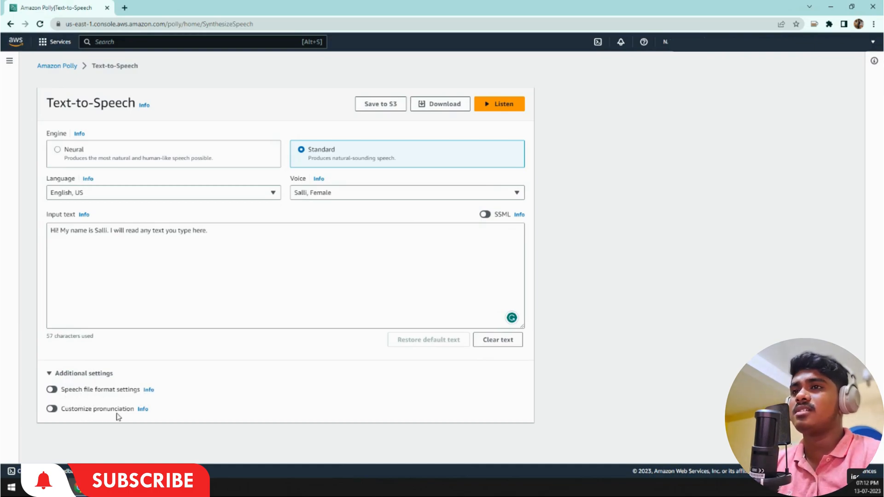
pyautogui.moveTo(149, 393)
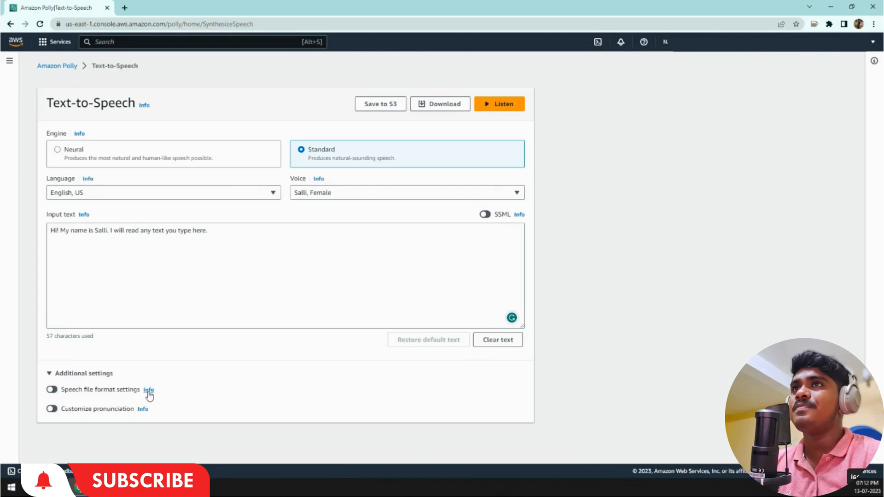
pyautogui.click(51, 388)
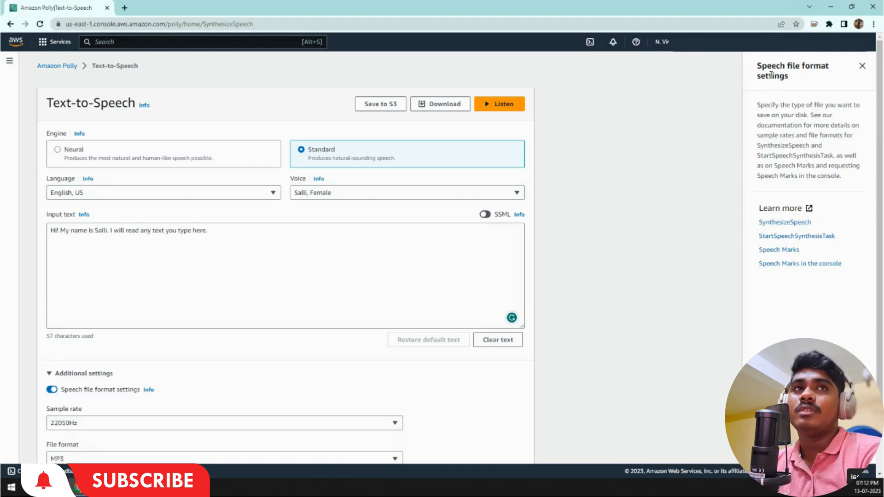
pyautogui.moveTo(783, 222)
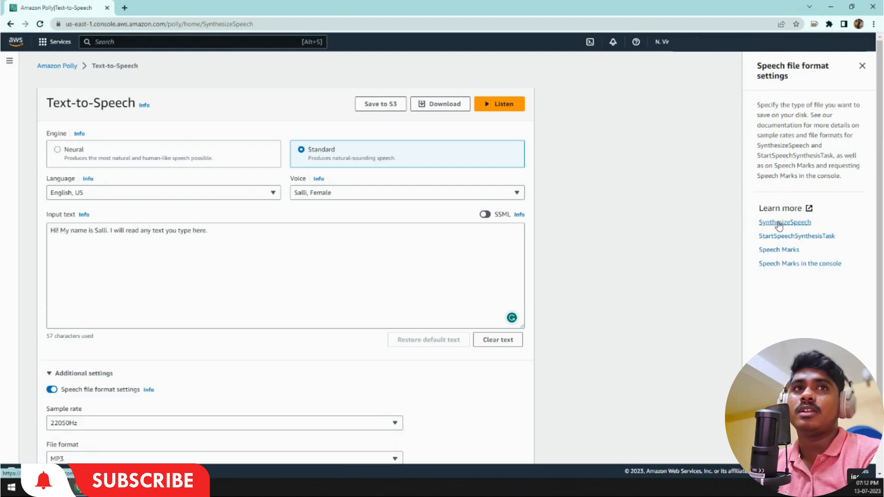
pyautogui.scroll(-3)
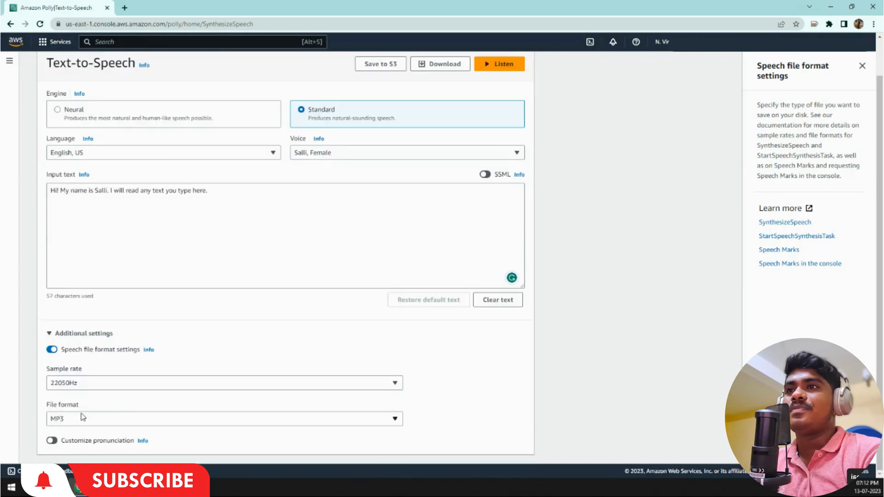
pyautogui.moveTo(69, 389)
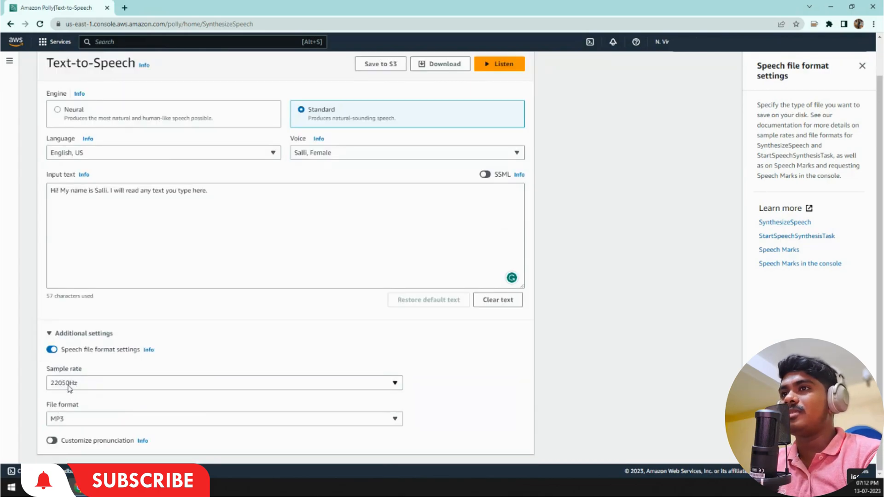
pyautogui.moveTo(764, 249)
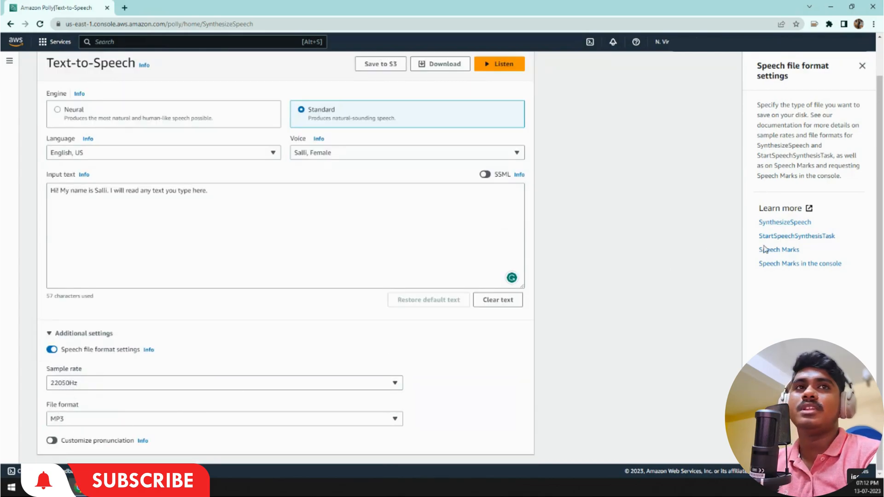
pyautogui.moveTo(785, 222)
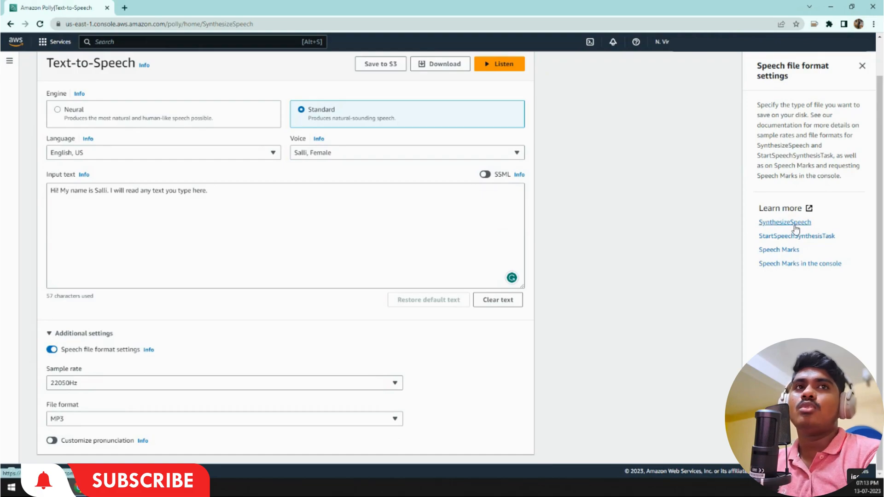
pyautogui.moveTo(253, 243)
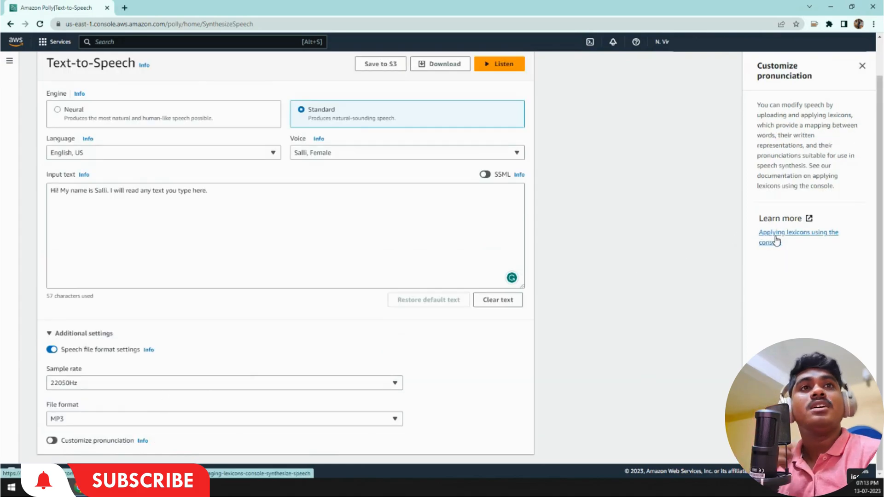
# Step: Skim the 'Applying lexicons using the console' documentation page in a new tab
pyautogui.click(797, 232)
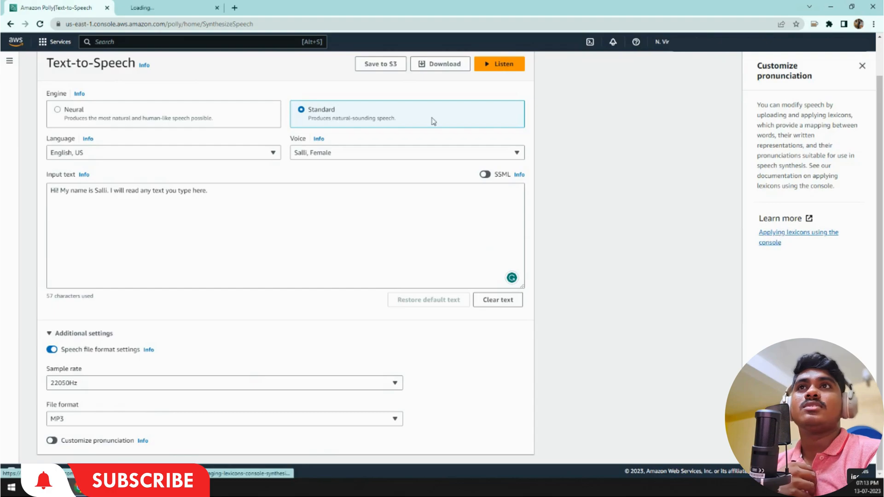
pyautogui.click(798, 232)
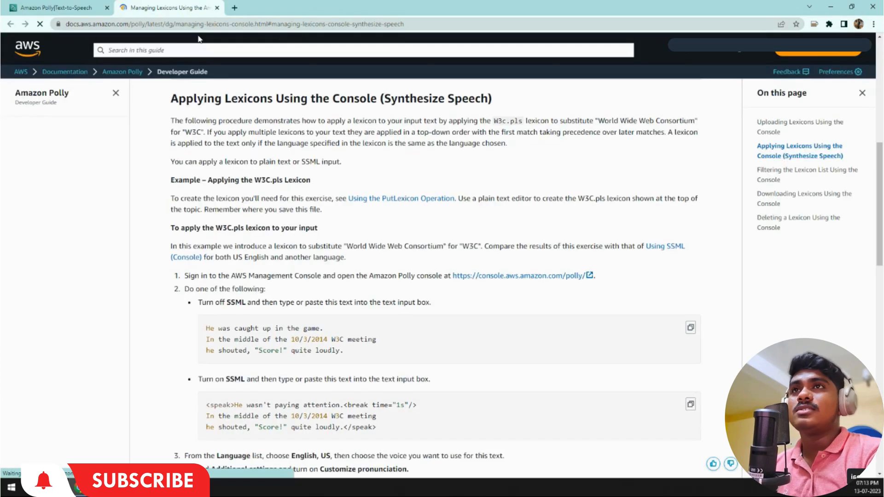
pyautogui.scroll(-3)
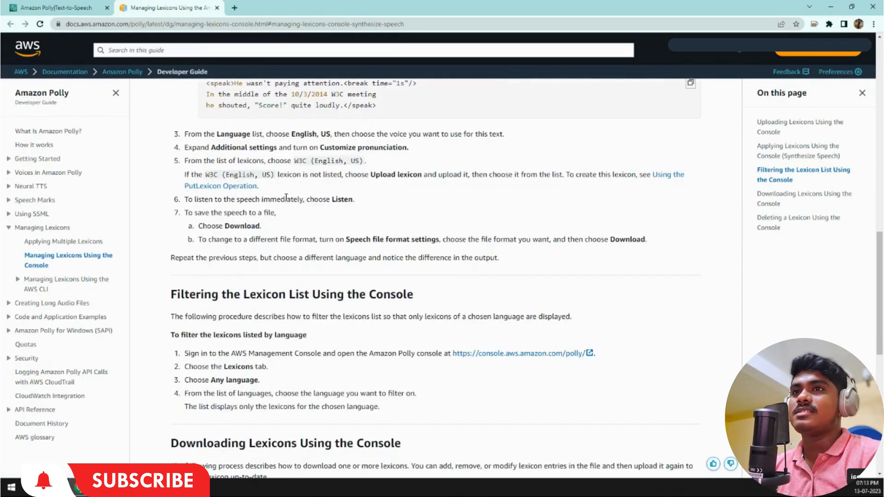
pyautogui.scroll(-3)
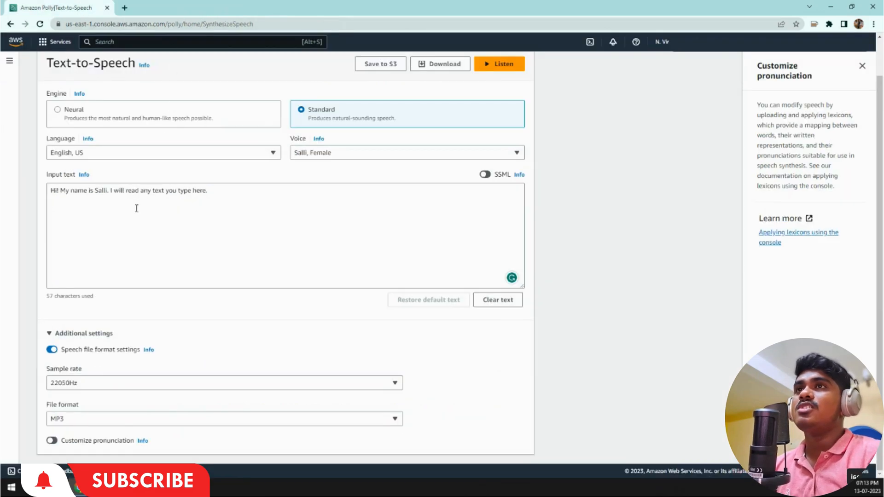
# Step: Close the help panel and reselect the Neural engine with Joanna at 24000Hz
pyautogui.click(862, 65)
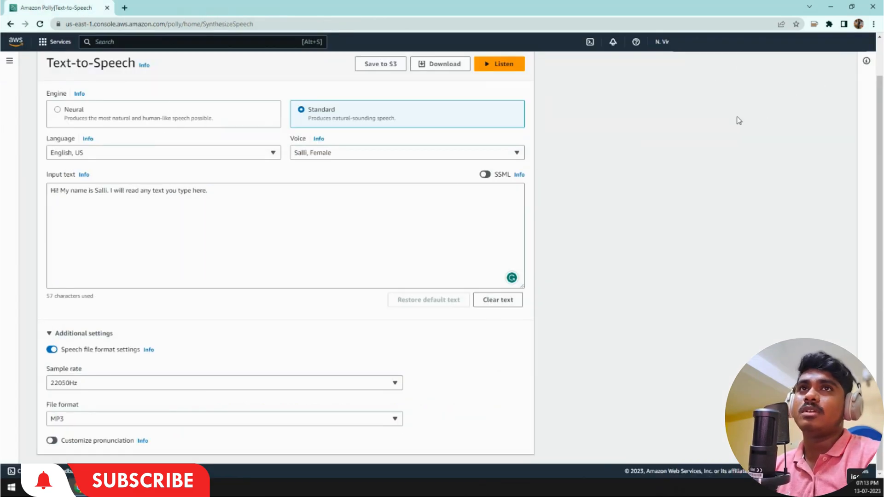
pyautogui.click(56, 149)
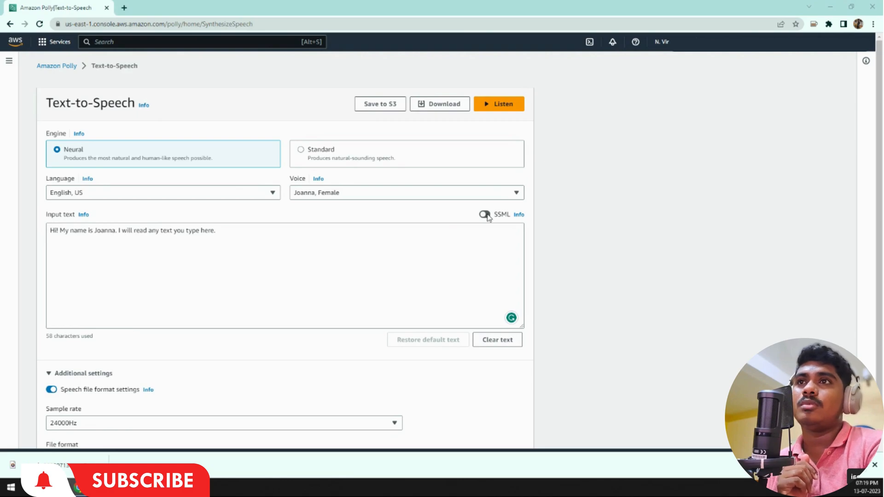
# Step: Turn SSML on and select the closing </speak> tag around Joanna's sample text
pyautogui.click(483, 214)
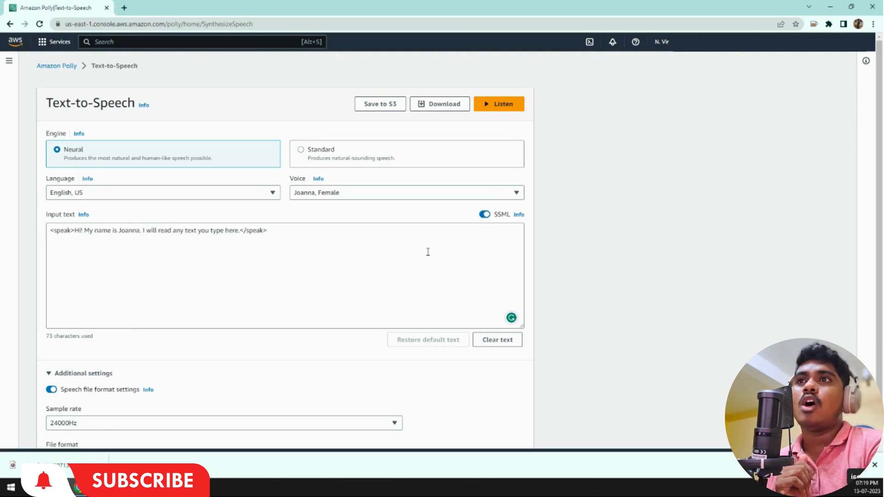
pyautogui.doubleClick(64, 230)
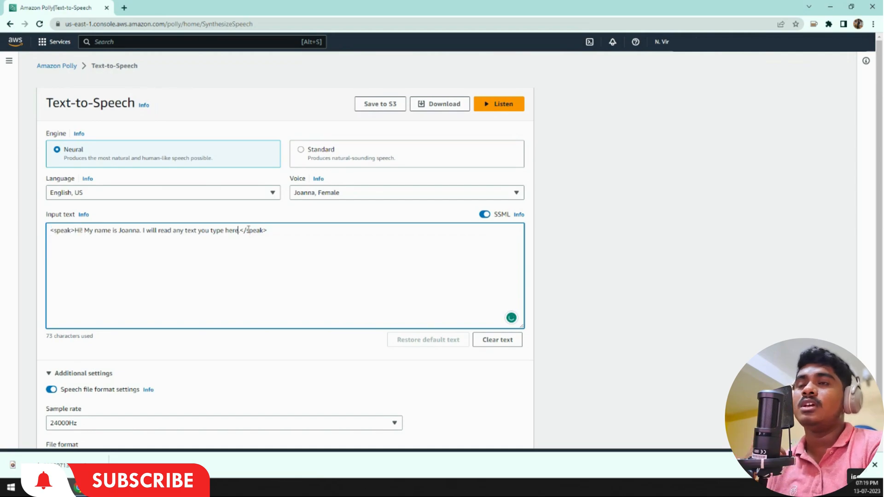
pyautogui.doubleClick(252, 230)
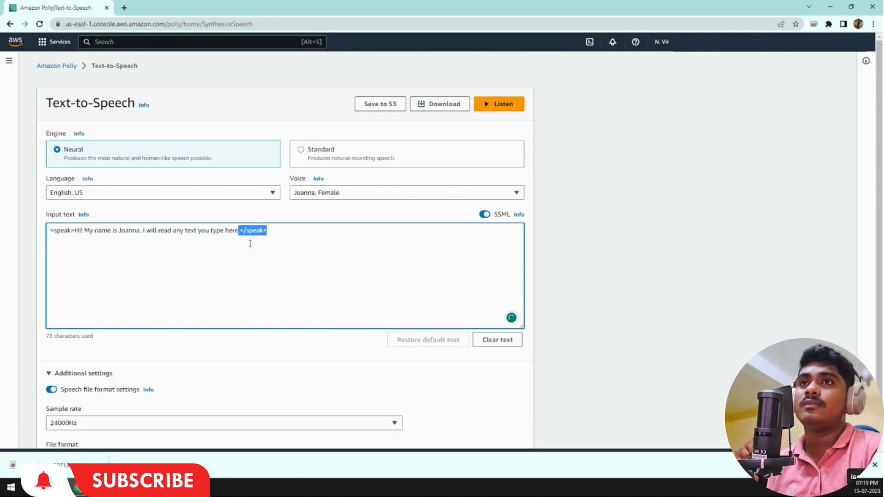